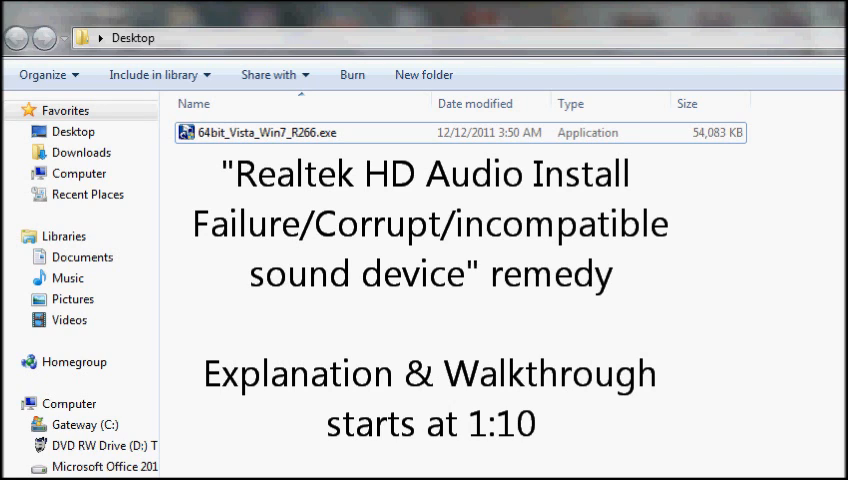
mouse_move(417, 310)
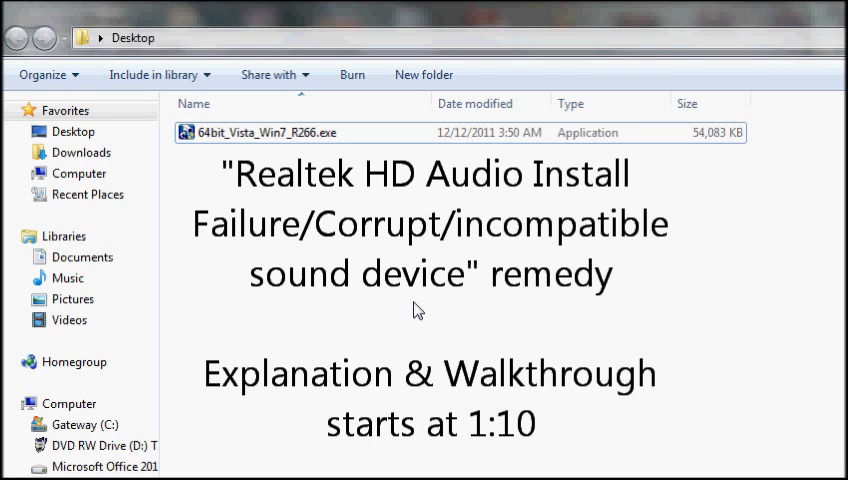
mouse_move(399, 299)
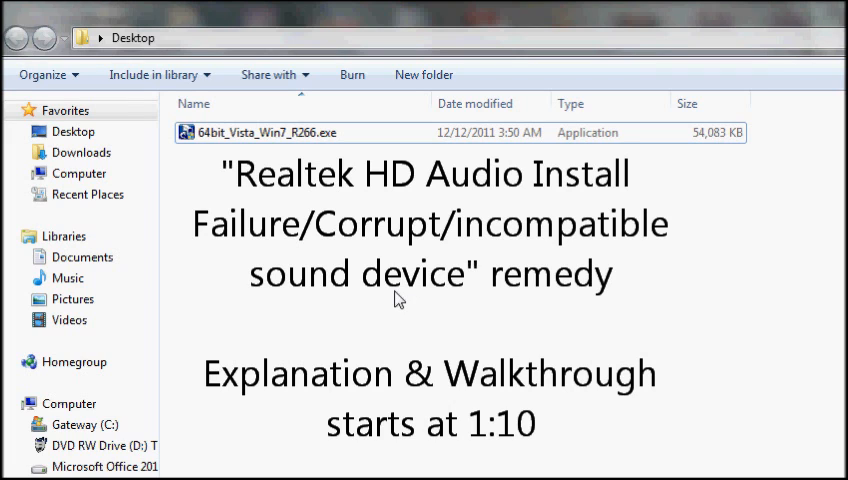
Extract 64bit_Vista_Win7_R266.exe to a Desktop folder, open it, then open Control Panel.
click(260, 132)
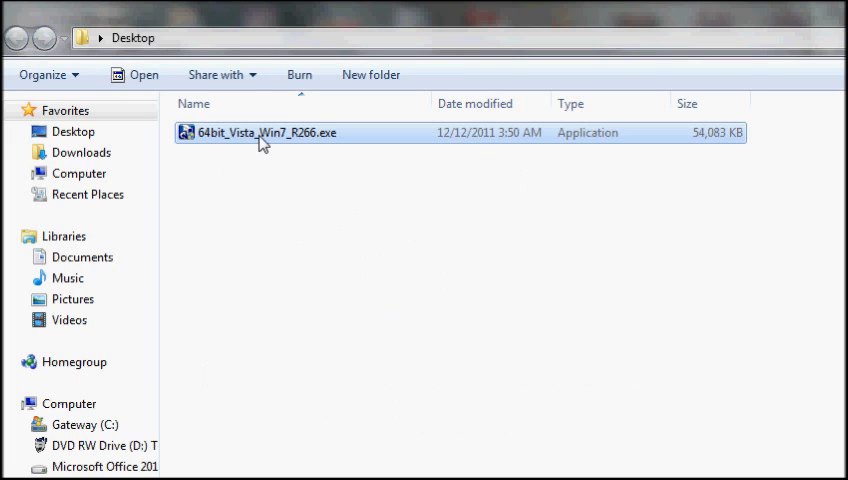
mouse_move(257, 204)
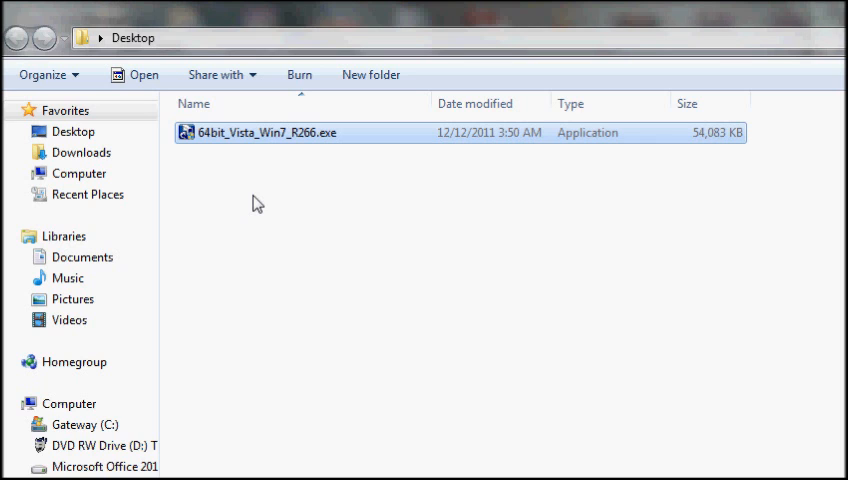
mouse_move(273, 148)
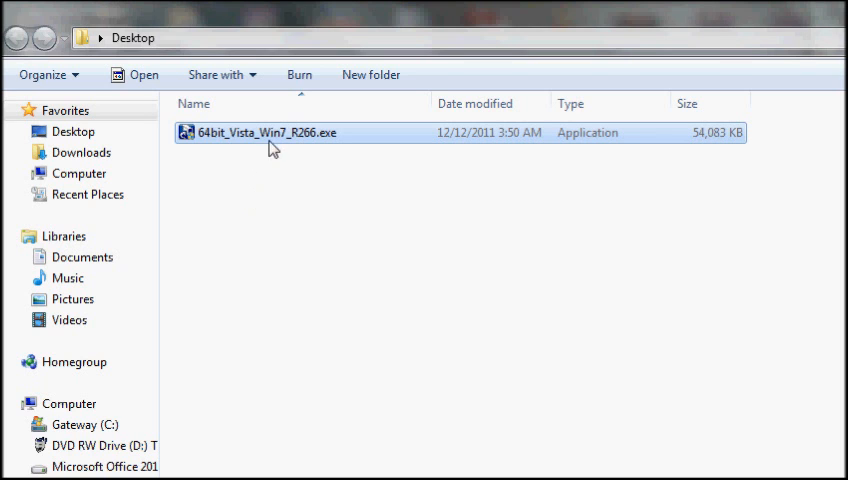
right_click(265, 132)
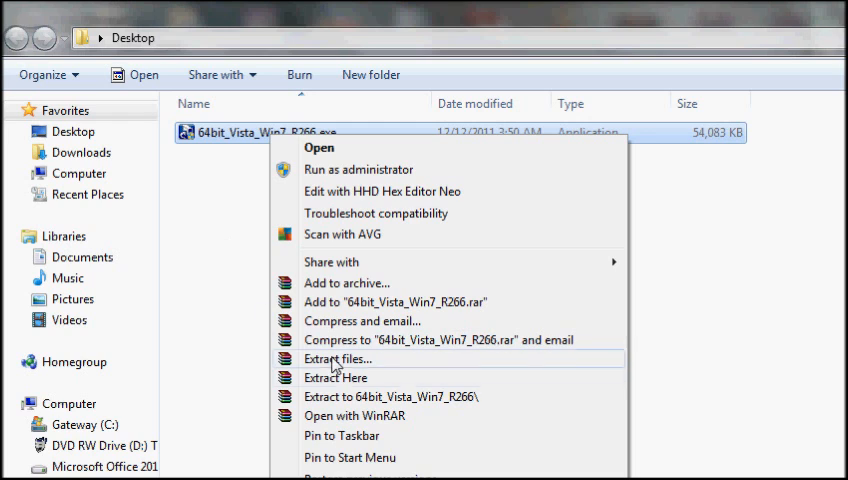
mouse_move(395, 397)
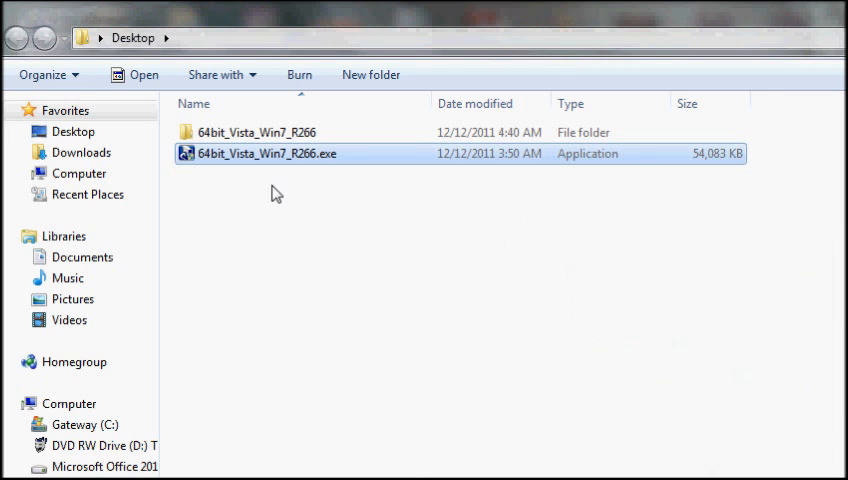
double_click(256, 131)
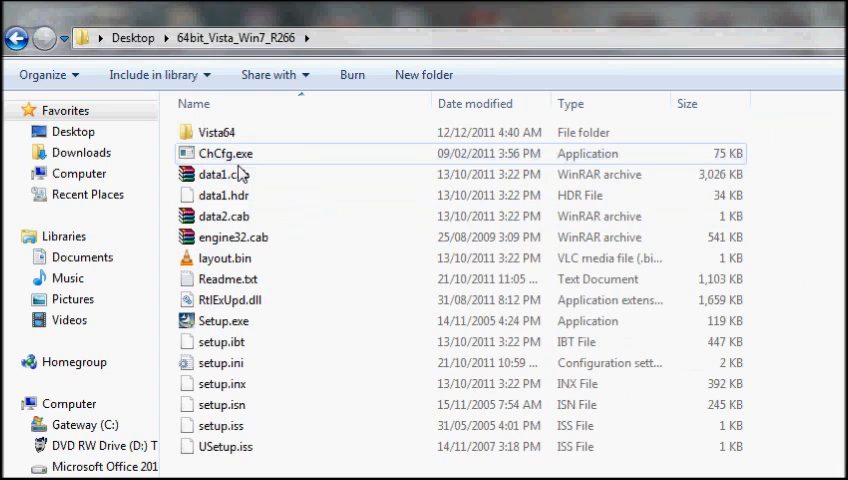
double_click(216, 131)
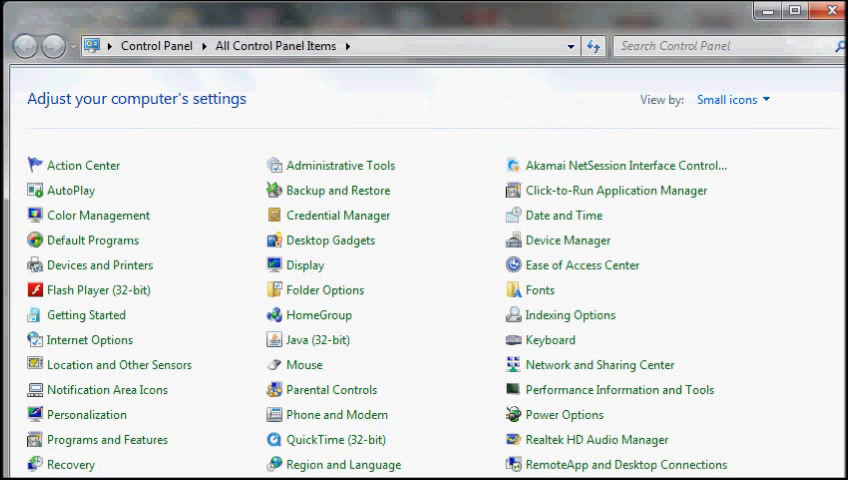
mouse_move(343, 464)
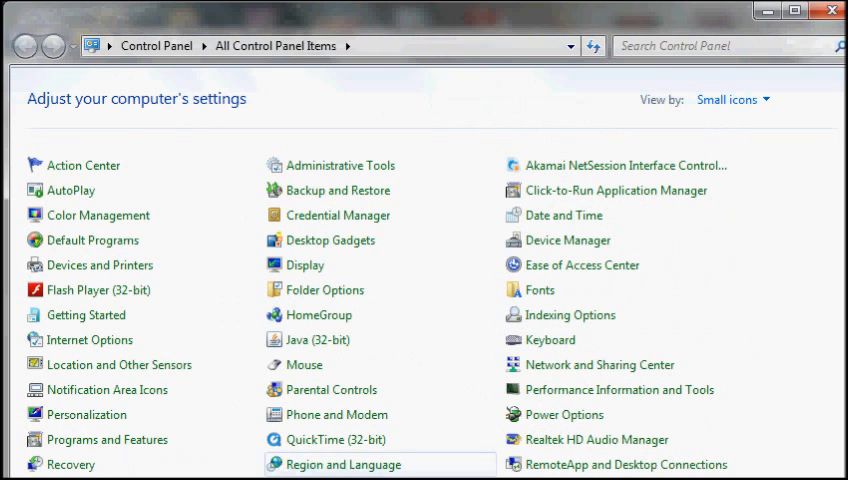
mouse_move(567, 240)
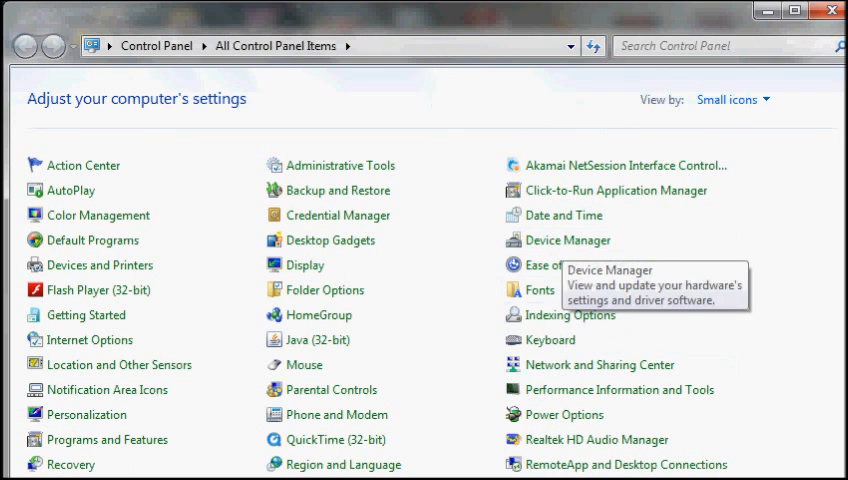
Open Device Manager and select Realtek High Definition Audio under sound controllers.
click(567, 240)
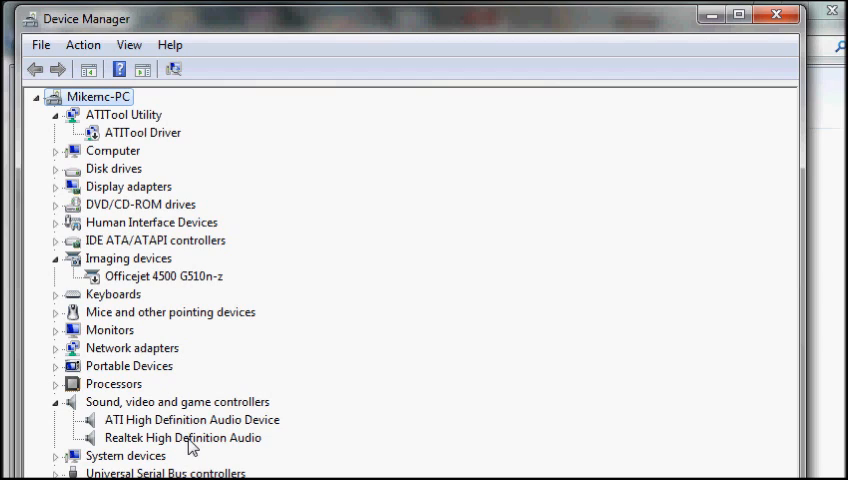
click(180, 438)
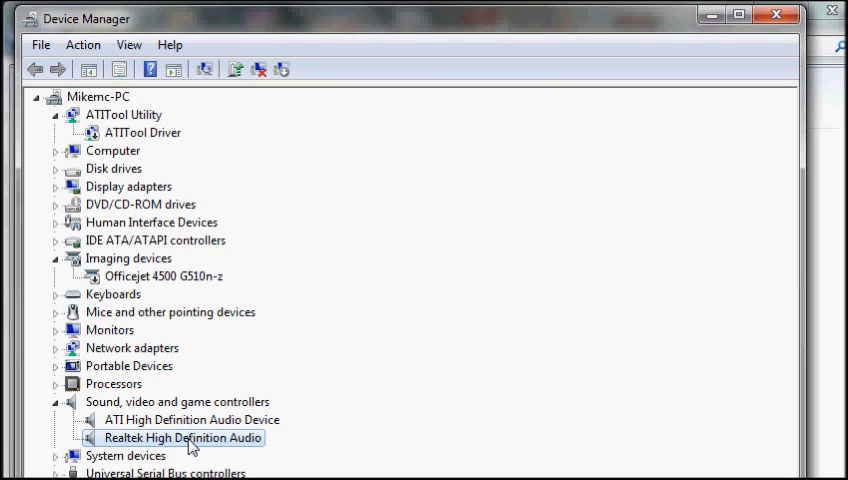
mouse_move(321, 348)
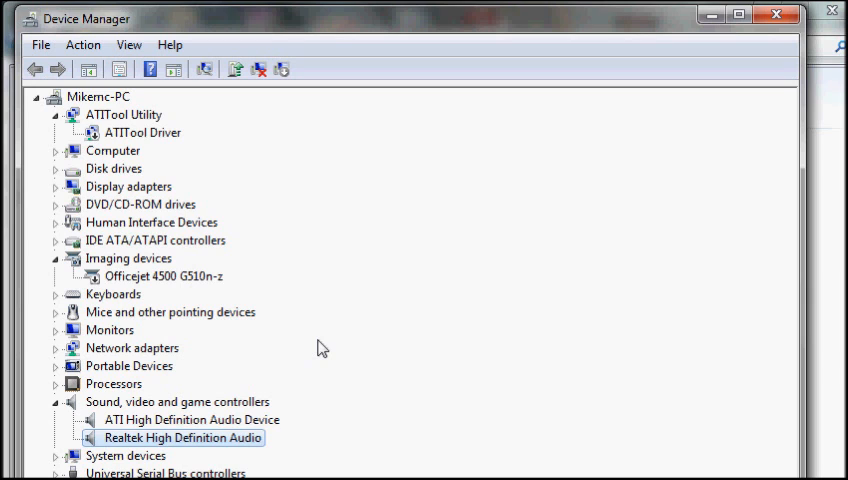
mouse_move(182, 450)
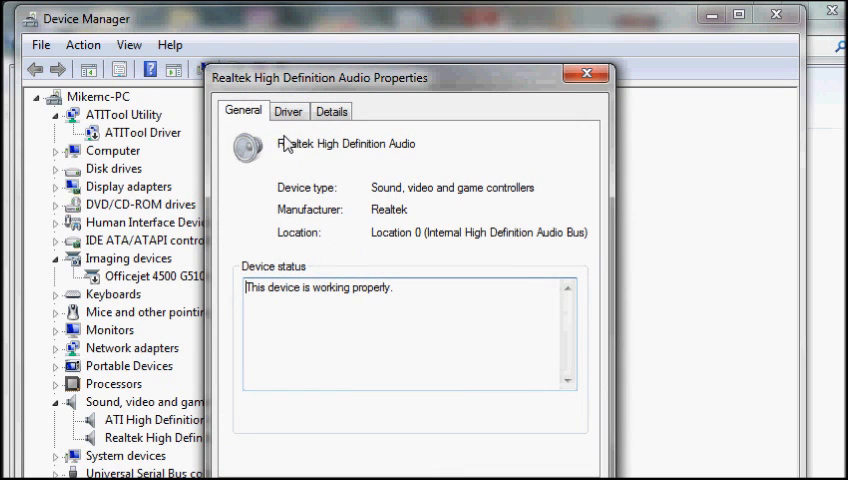
Start Update Driver from the Driver tab of Realtek High Definition Audio properties.
click(288, 111)
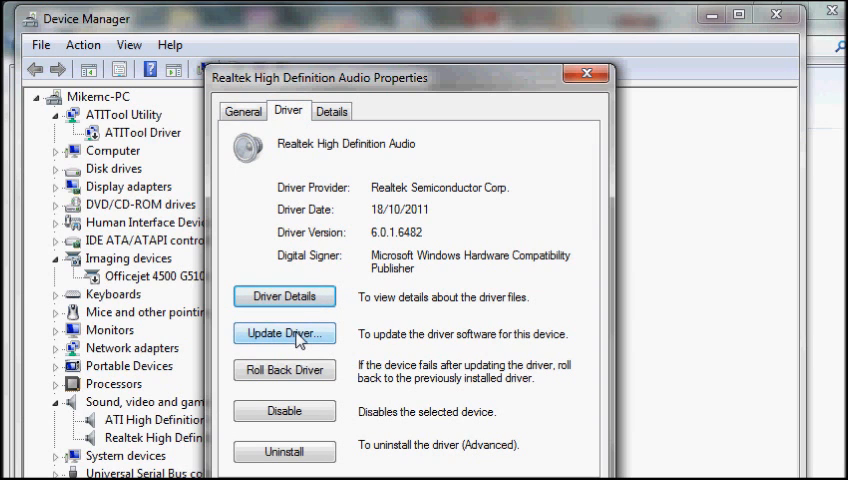
click(283, 333)
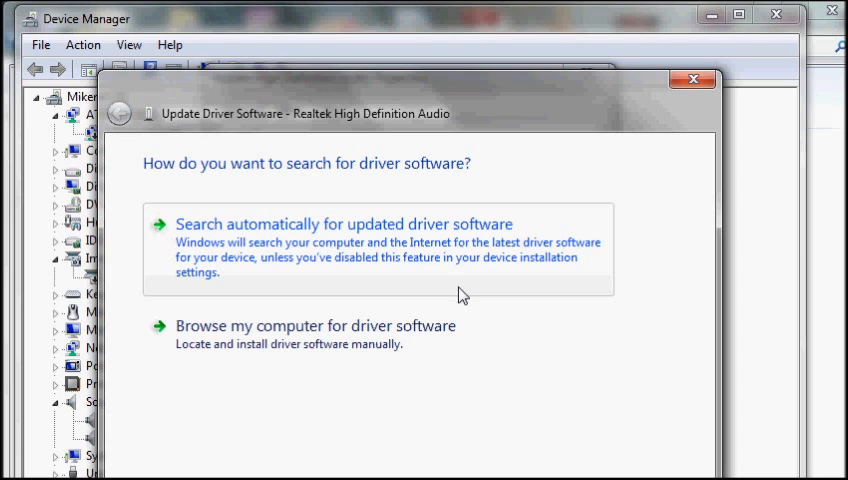
mouse_move(315, 358)
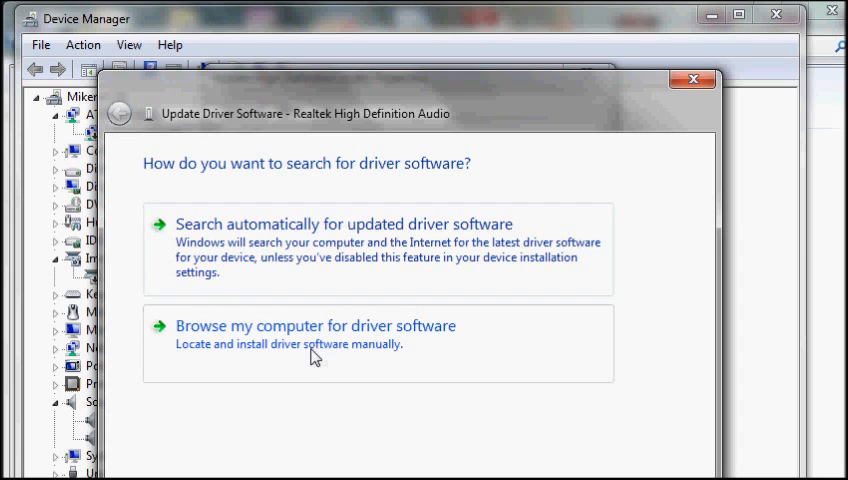
mouse_move(314, 372)
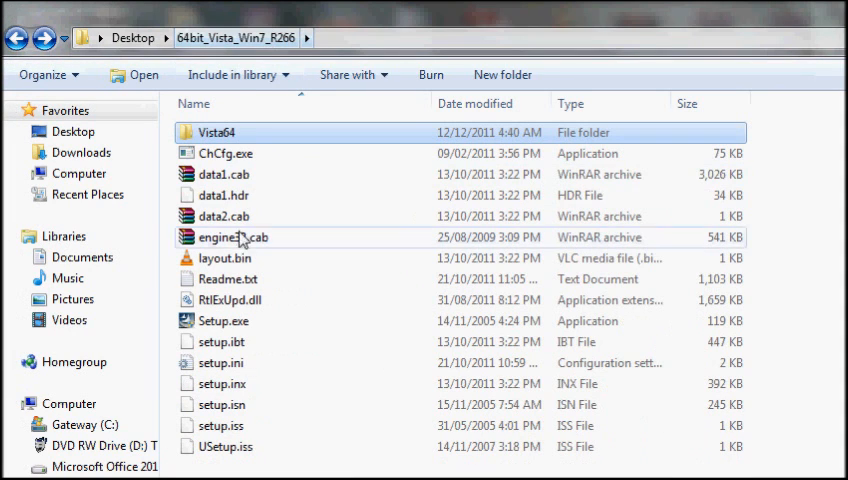
mouse_move(248, 138)
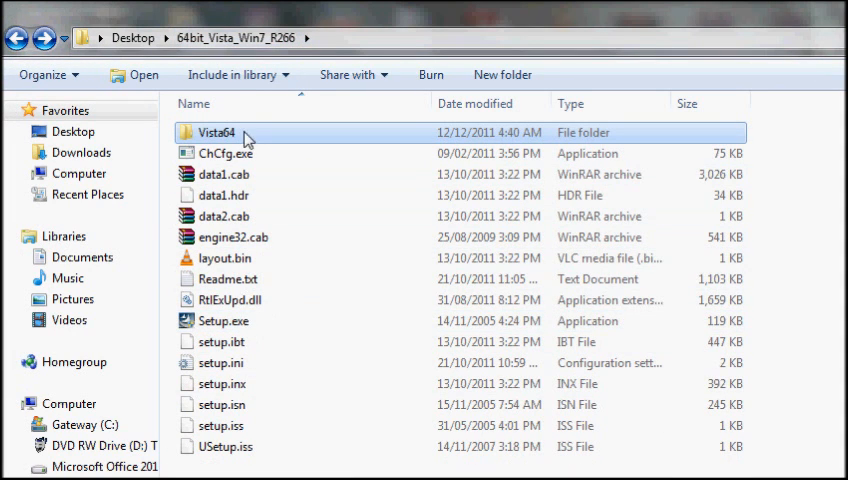
Open the Vista64 driver folder and scroll through its .inf setup files.
double_click(222, 132)
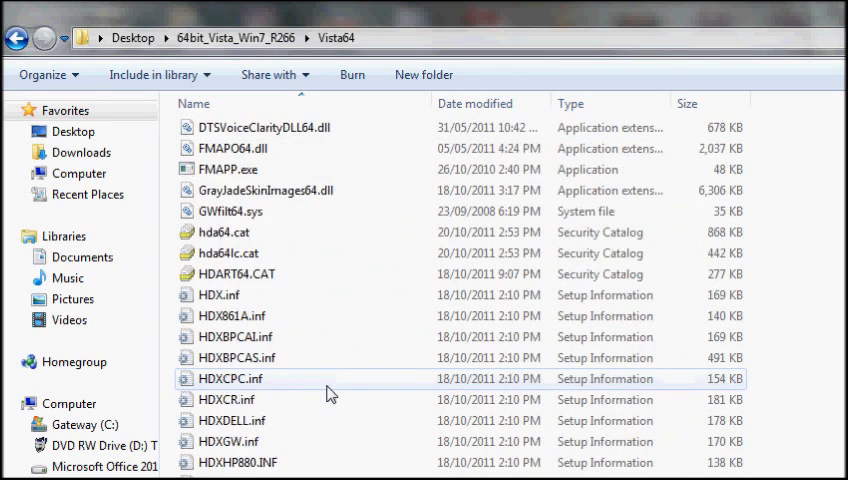
scroll(down, 3)
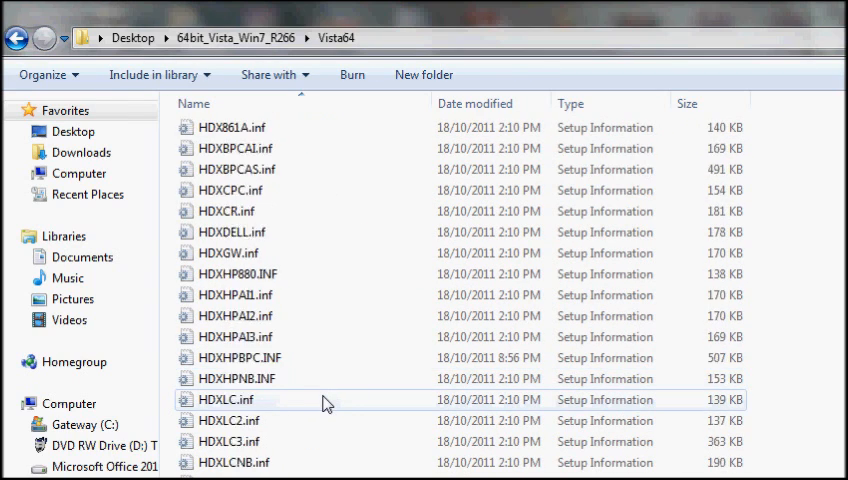
scroll(down, 3)
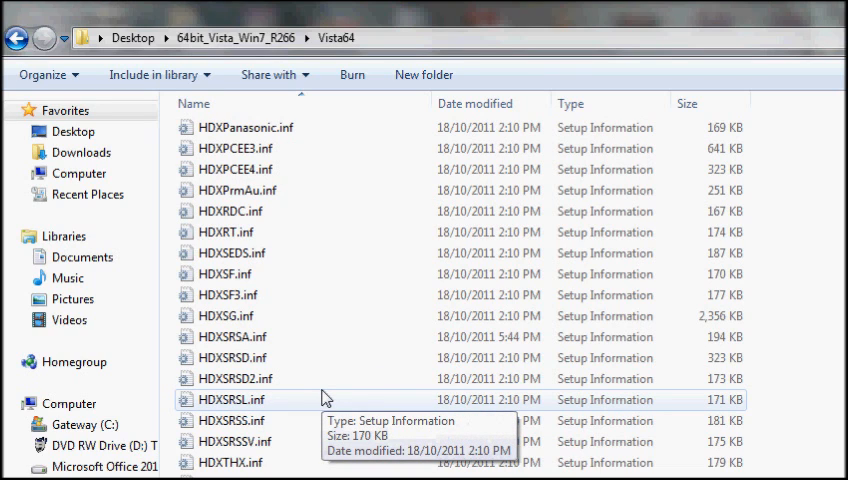
mouse_move(322, 410)
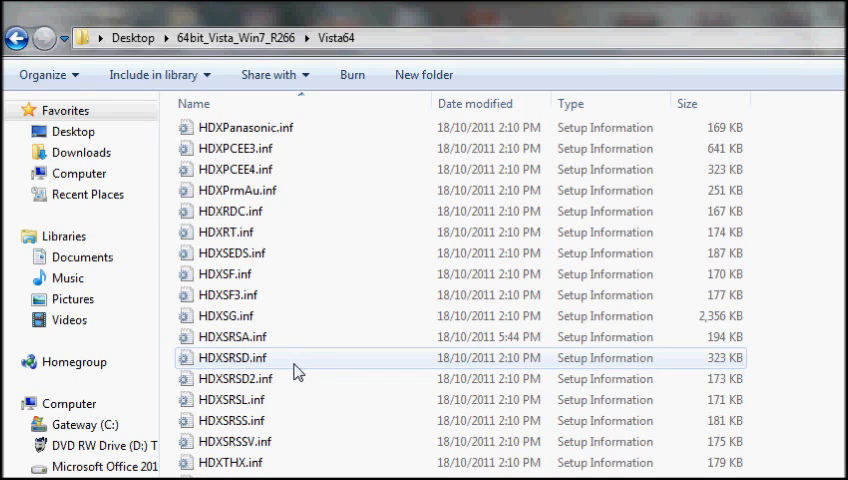
scroll(down, 3)
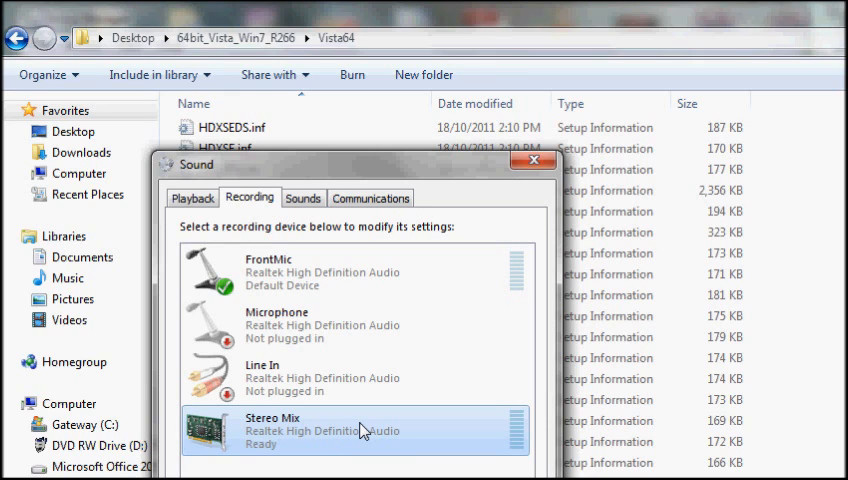
Select Stereo Mix in the Sound dialog's Recording devices, then close the dialog.
click(533, 161)
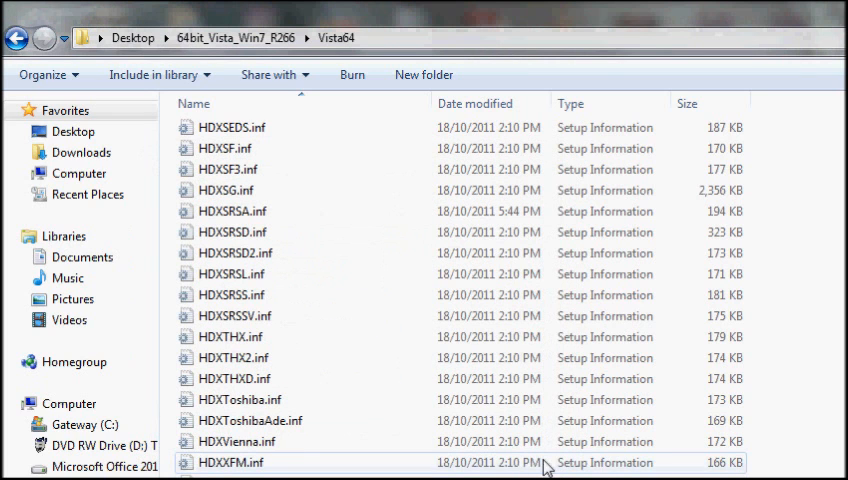